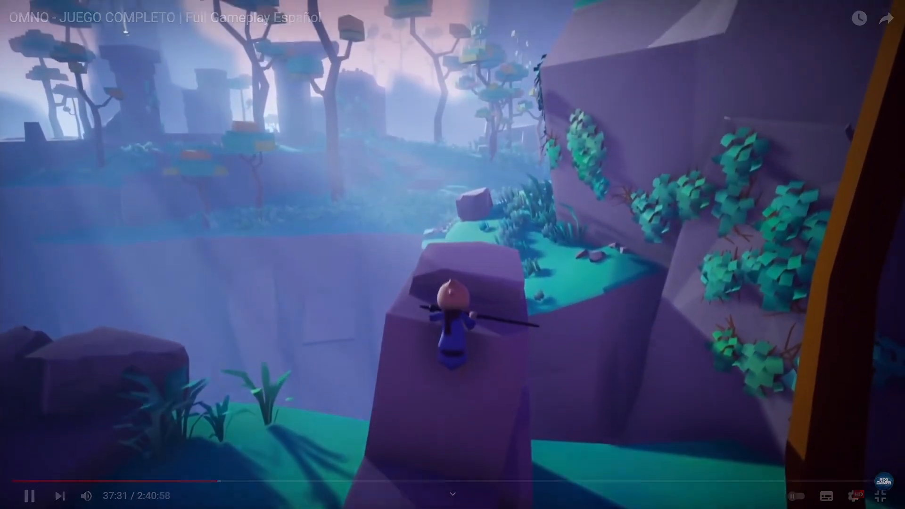
# Bring up the Base Layer's creation menu to add a sub-state machine
pyautogui.click(880, 496)
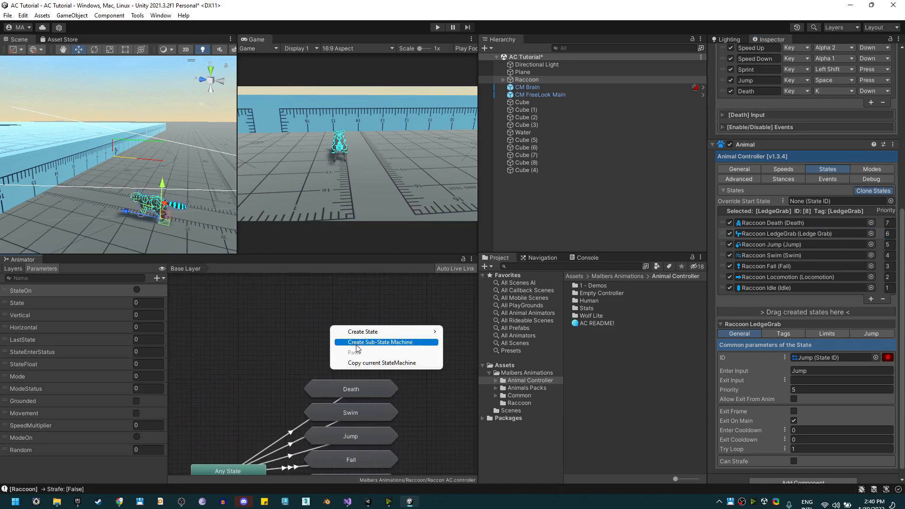
# Add a 'Ledge Grab' sub-state machine entered from Any State via a StateOn condition
pyautogui.click(381, 342)
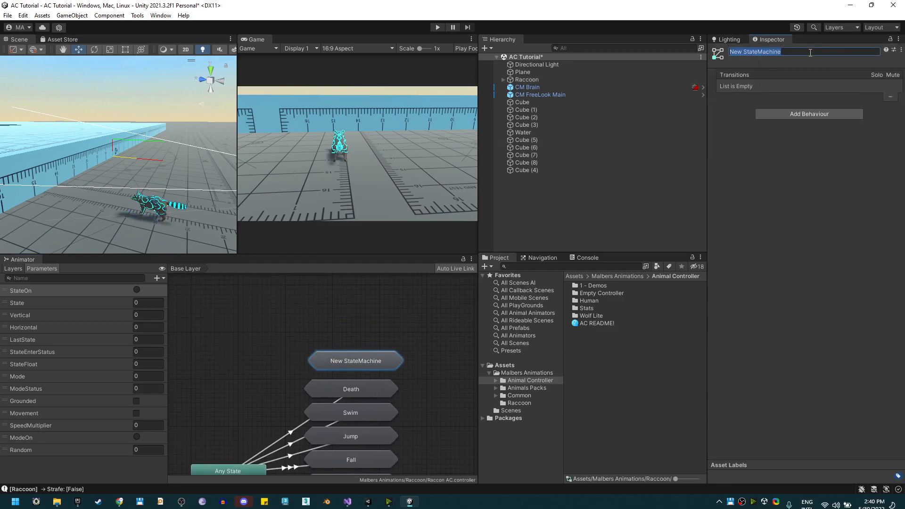
pyautogui.write('Ledge Grab')
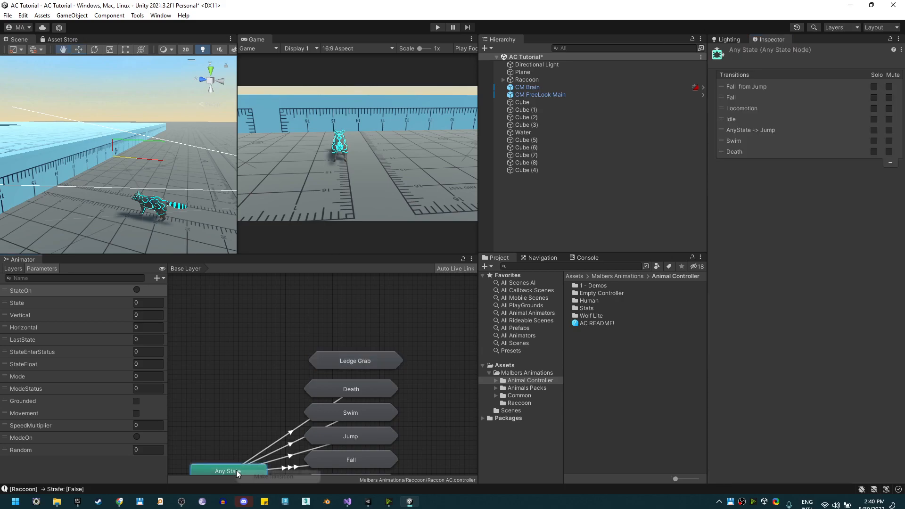
pyautogui.click(297, 367)
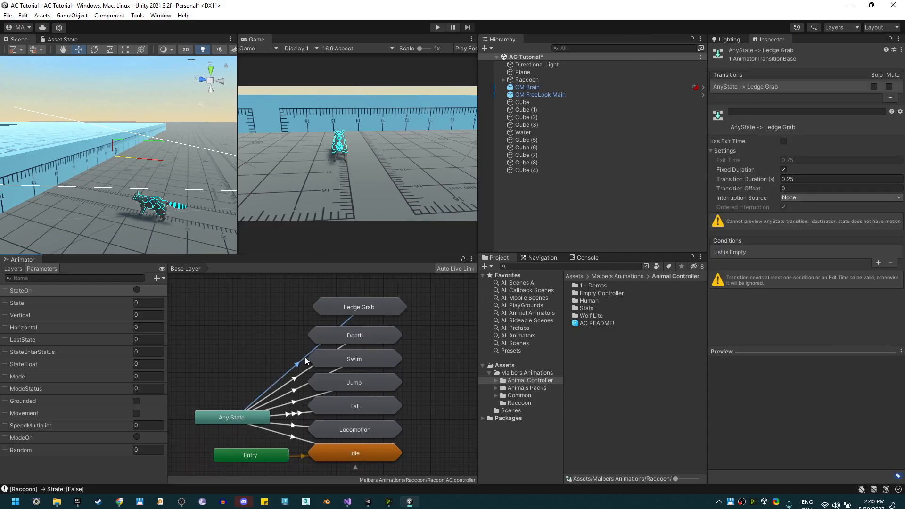
pyautogui.click(878, 263)
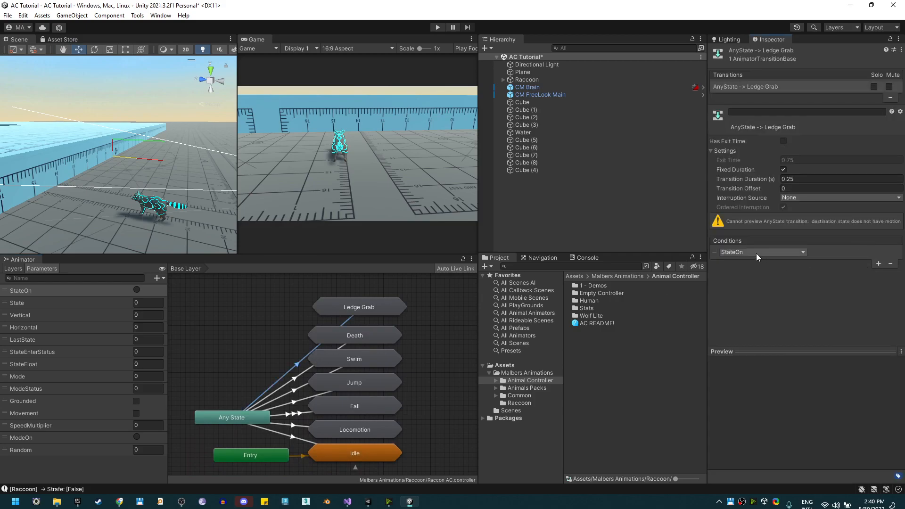
pyautogui.click(878, 263)
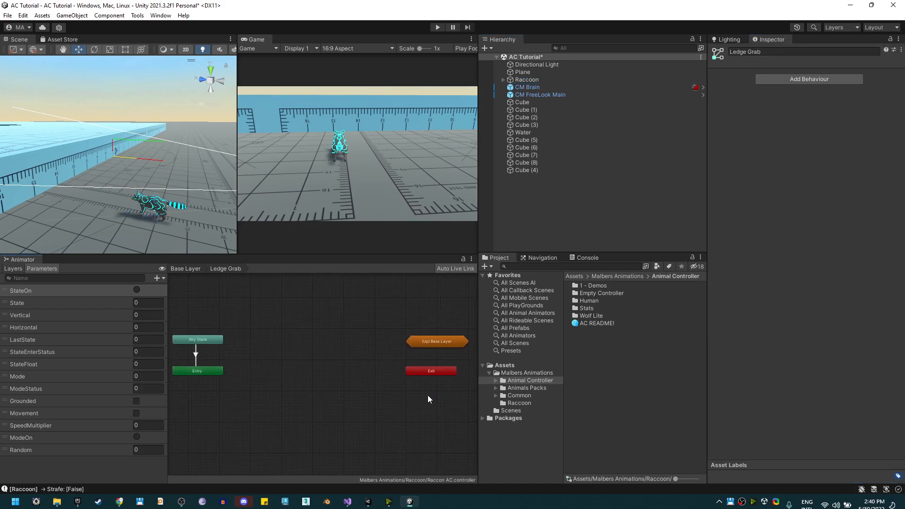
# Add the Rac_Climb Cliff clip as Ledge Grab's default state, tagged LedgeGrab
pyautogui.click(521, 372)
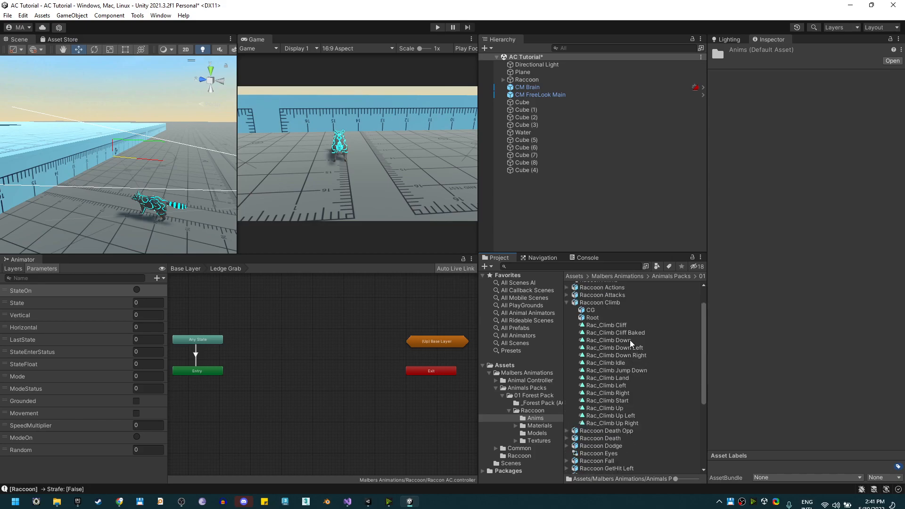
pyautogui.click(604, 325)
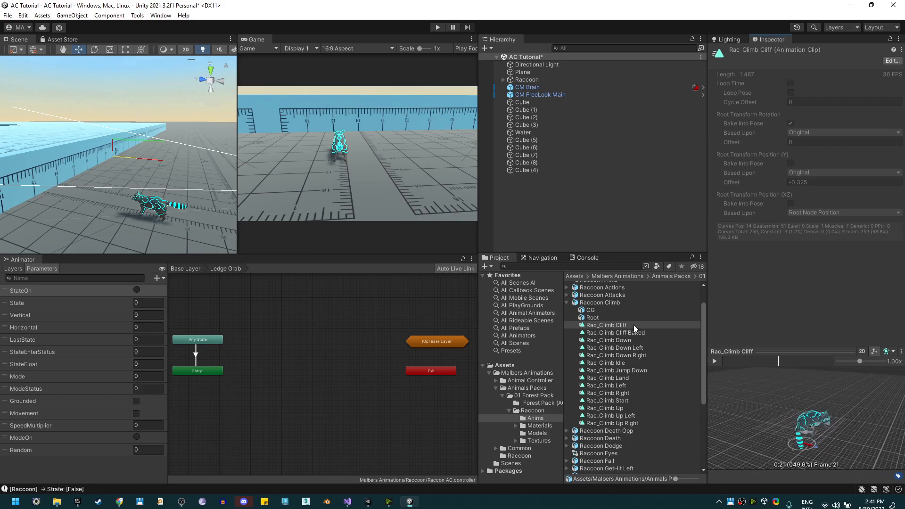
pyautogui.moveTo(606, 324); pyautogui.dragTo(287, 355)
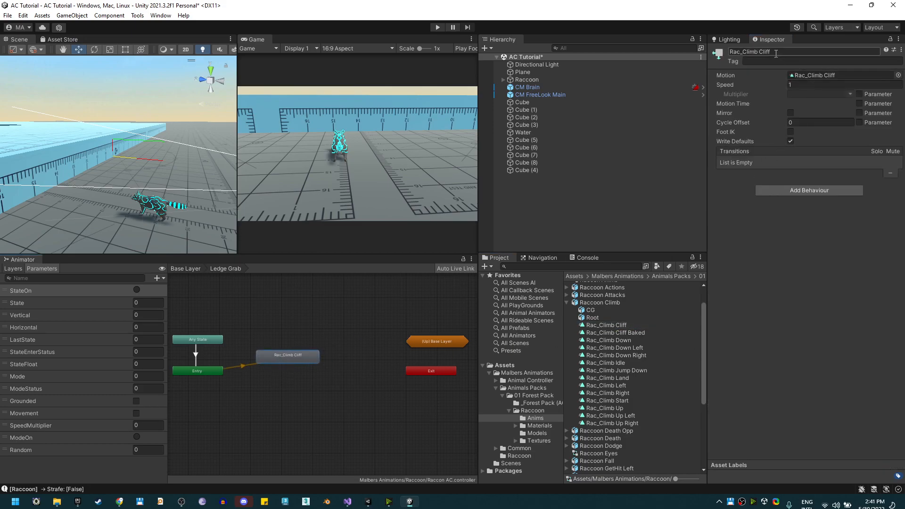
pyautogui.write('LedgeGrab')
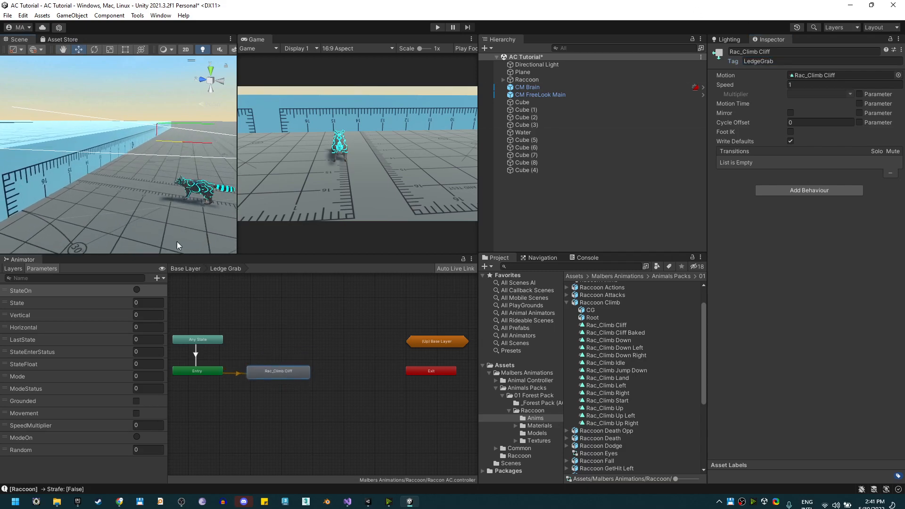
# Show the Raccoon's LedgeGrab state parameters and test the grab in Play mode
pyautogui.click(526, 79)
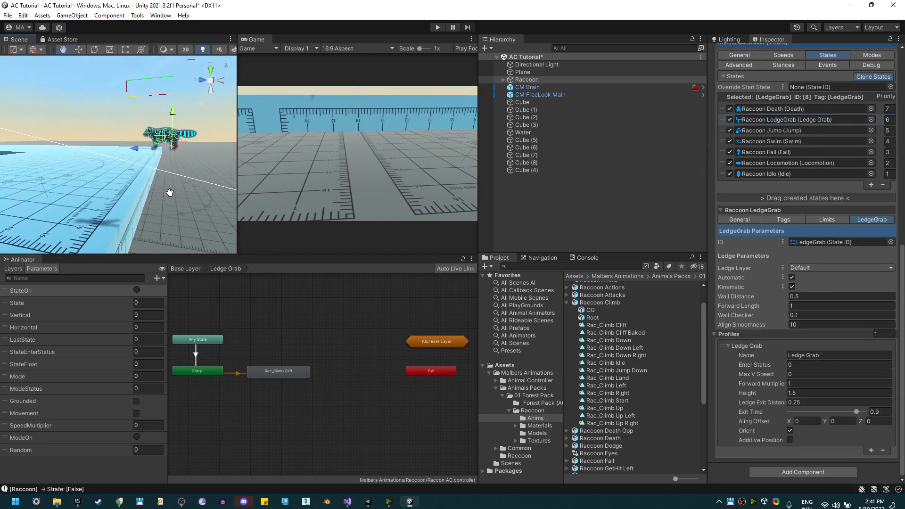
pyautogui.click(837, 374)
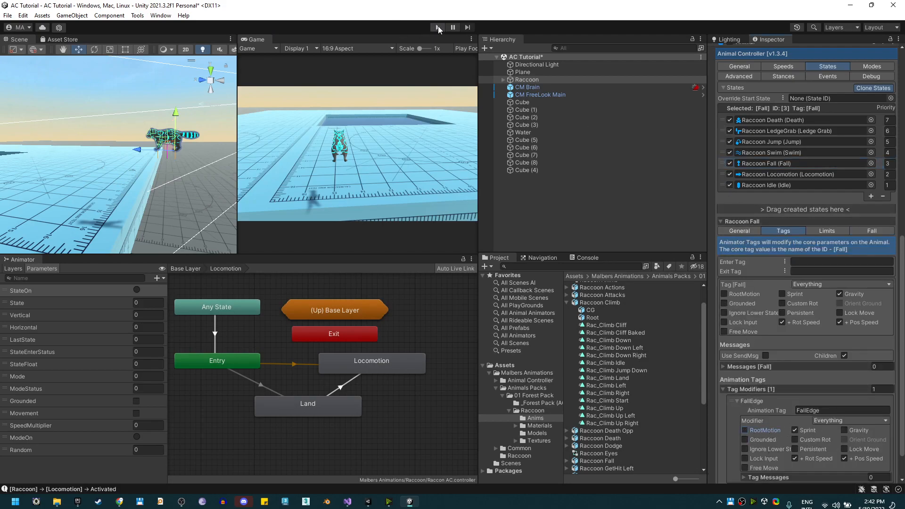
pyautogui.click(438, 28)
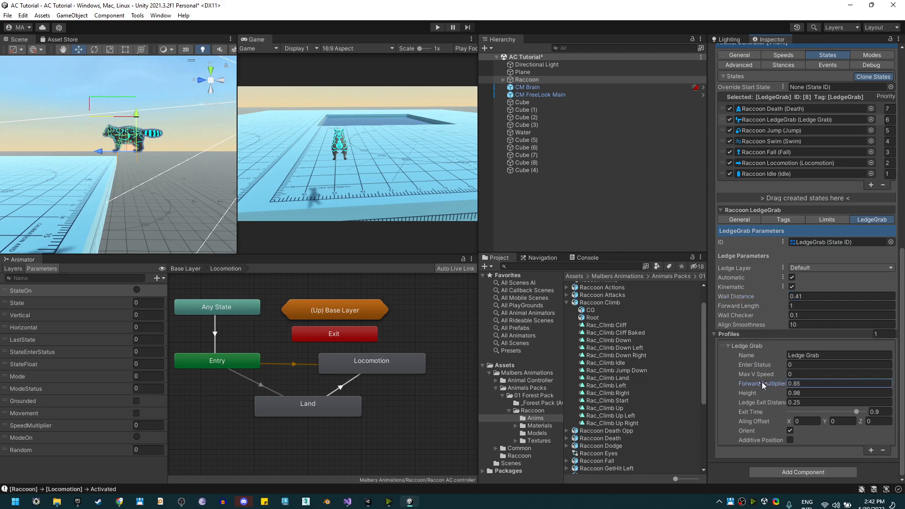
# Tune LedgeGrab to wall distance 0.36, forward multiplier 0.76 and height 0.98, retesting in Play
pyautogui.click(437, 27)
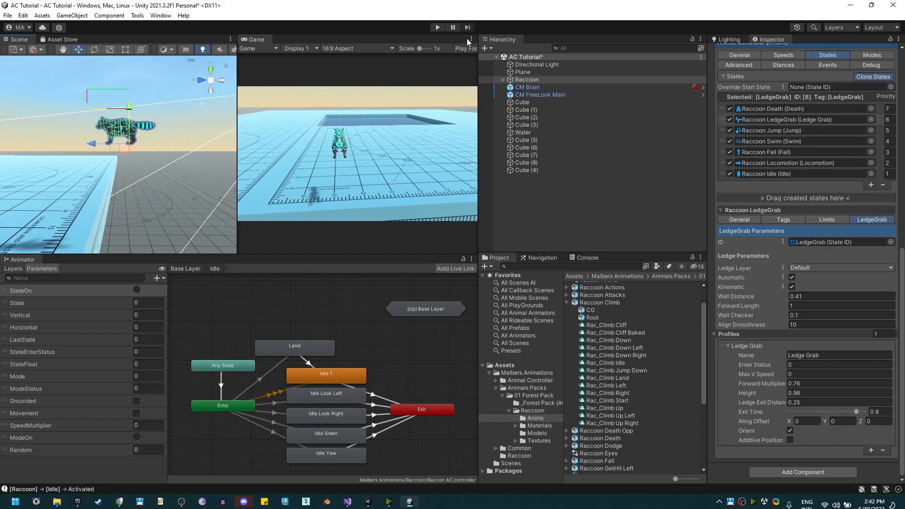
pyautogui.click(437, 28)
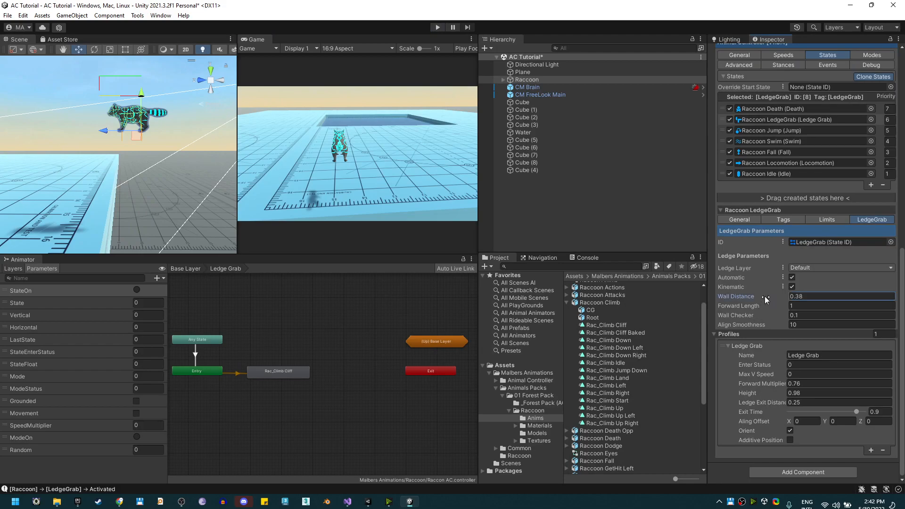
pyautogui.moveTo(767, 296); pyautogui.dragTo(762, 296)
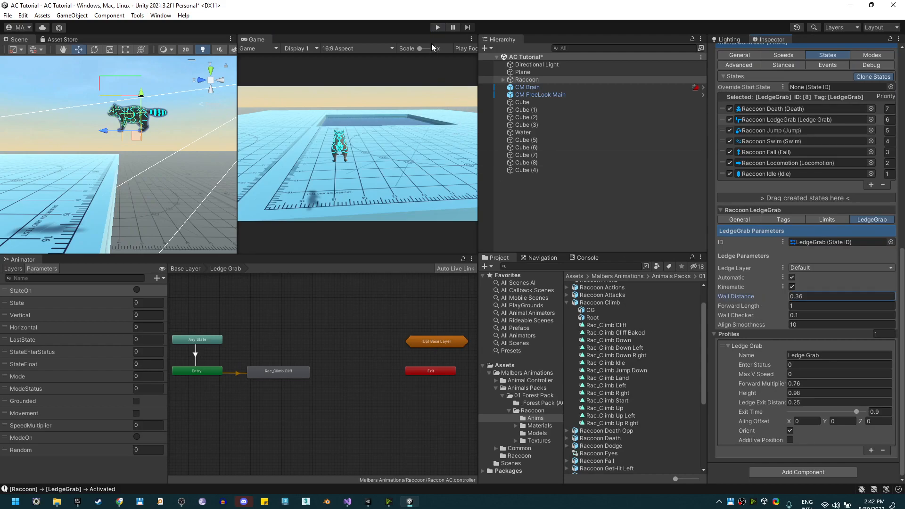
pyautogui.click(437, 28)
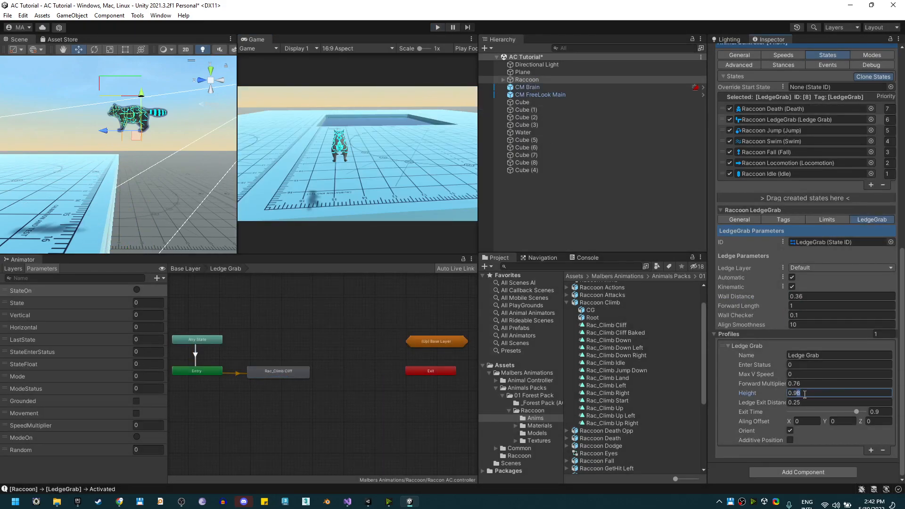
pyautogui.write('0.9')
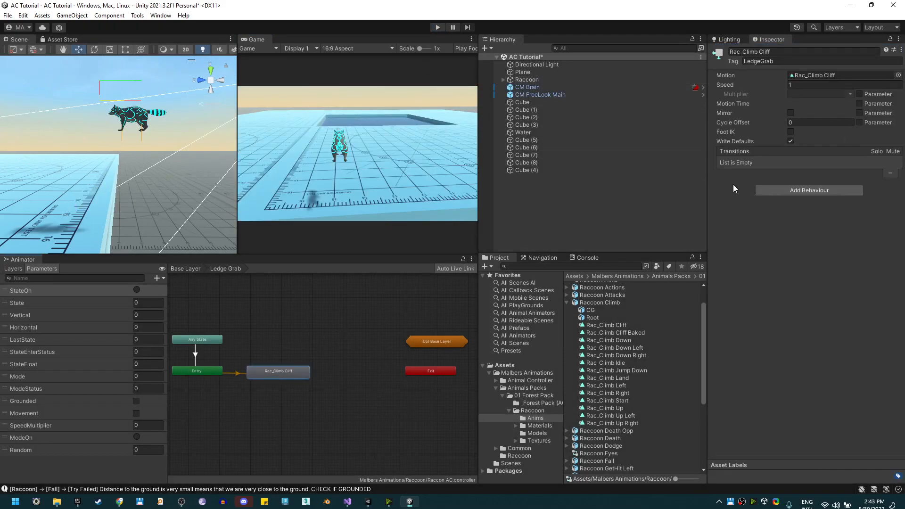
# Add an Allow Exit Behaviour to Rac_Climb Cliff exiting to Locomotion at time 0.86
pyautogui.click(808, 191)
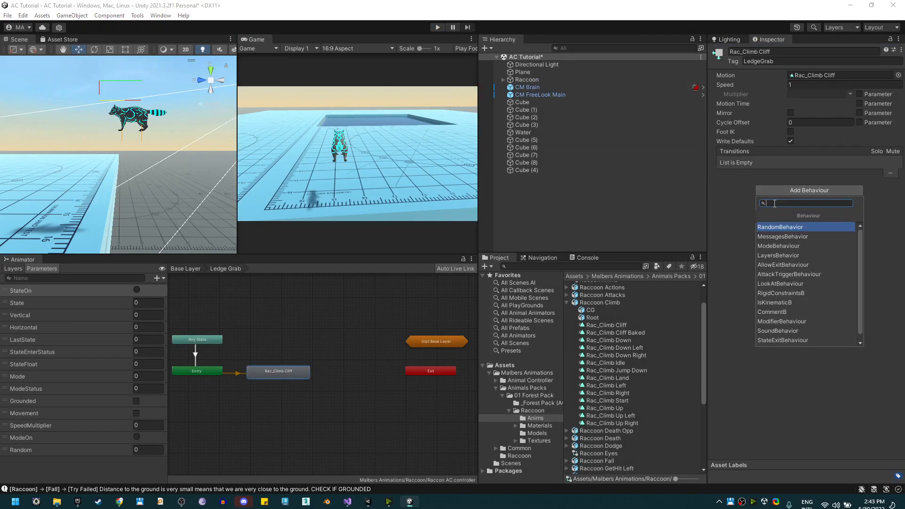
pyautogui.click(782, 264)
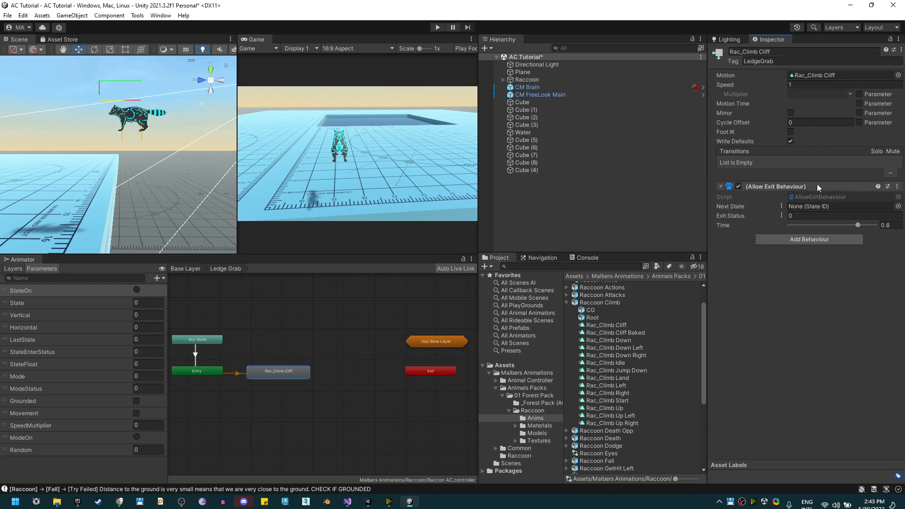
pyautogui.click(839, 206)
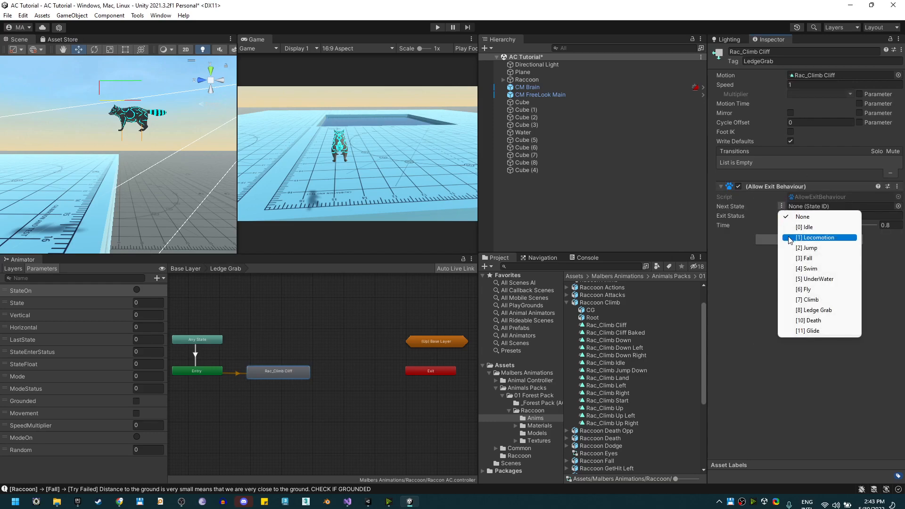
pyautogui.click(818, 237)
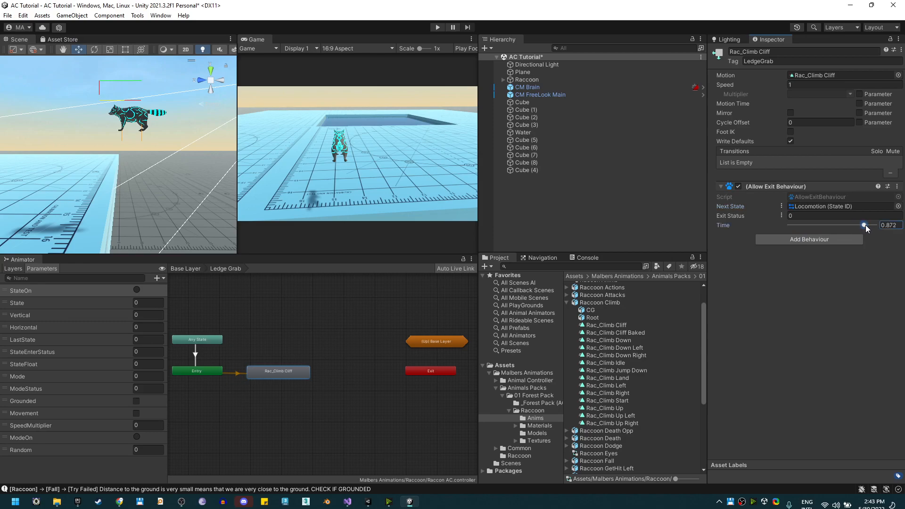
pyautogui.moveTo(865, 225); pyautogui.dragTo(863, 225)
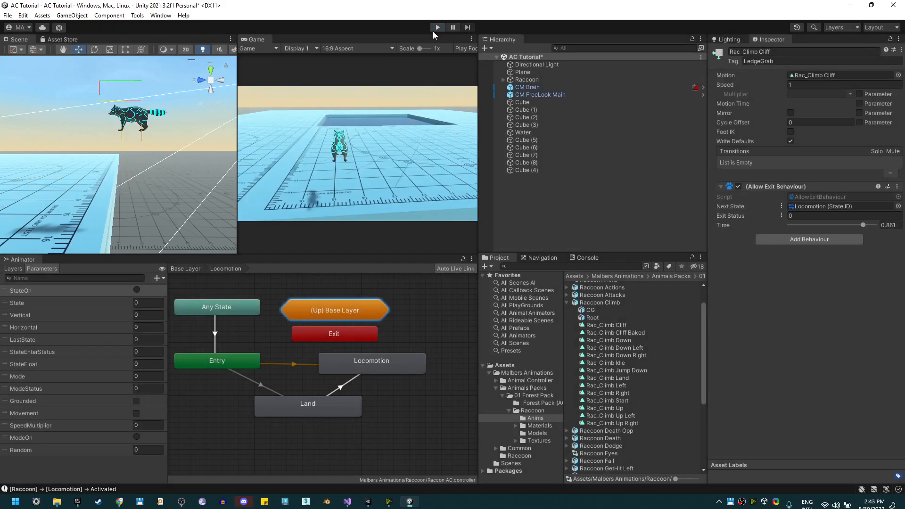
# Review the Raccoon's Fall and LedgeGrab state settings in the Animal component
pyautogui.click(526, 80)
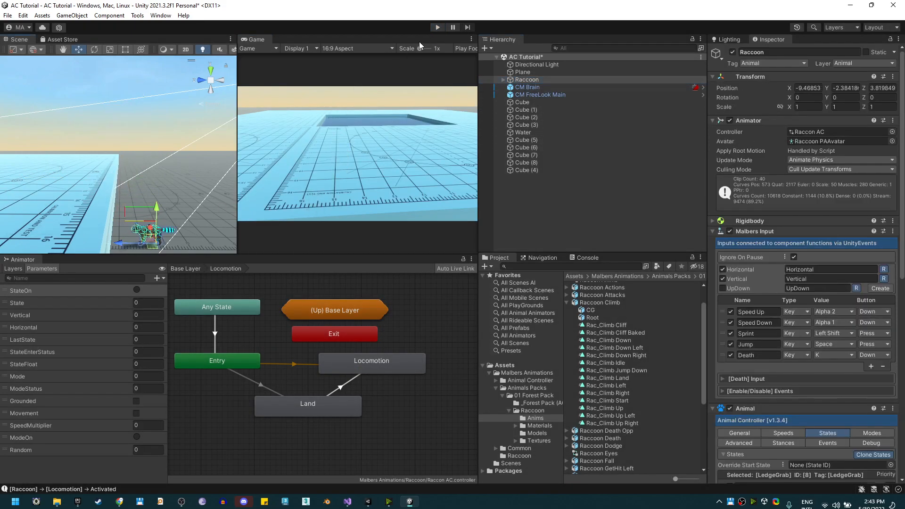
pyautogui.click(437, 27)
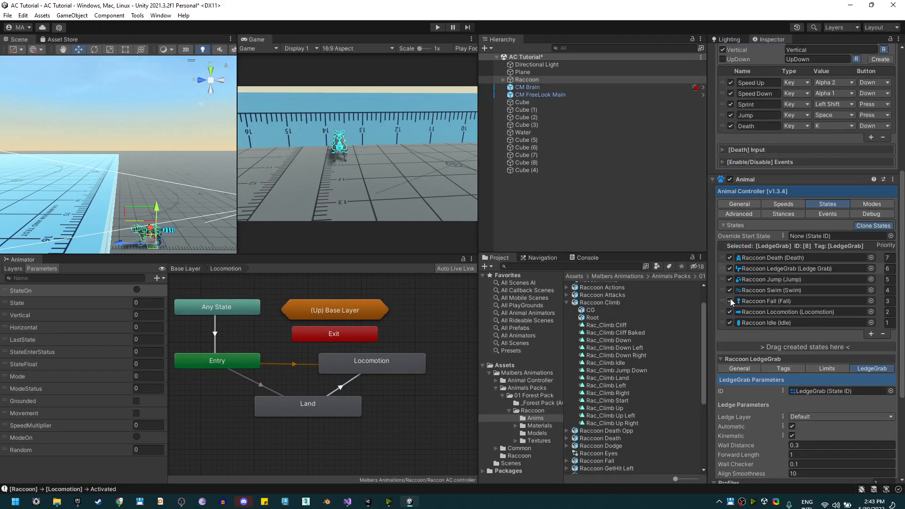
pyautogui.click(767, 301)
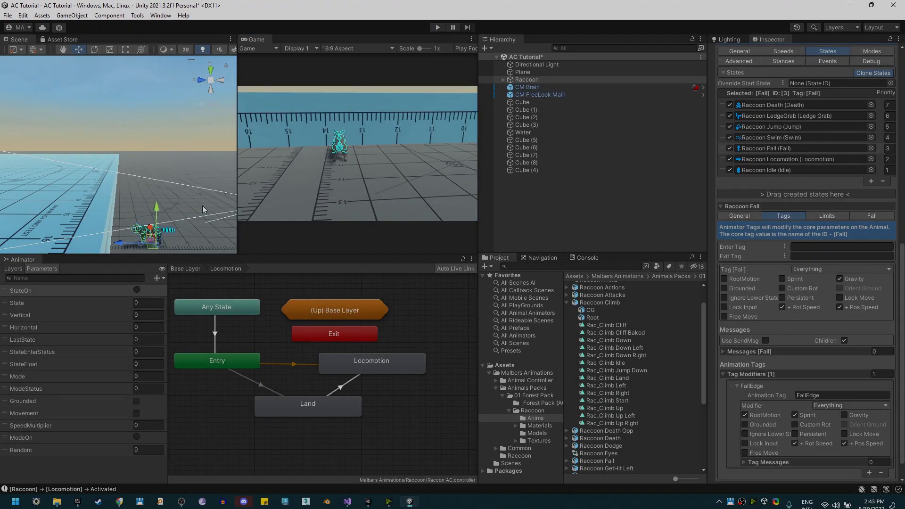
pyautogui.click(785, 116)
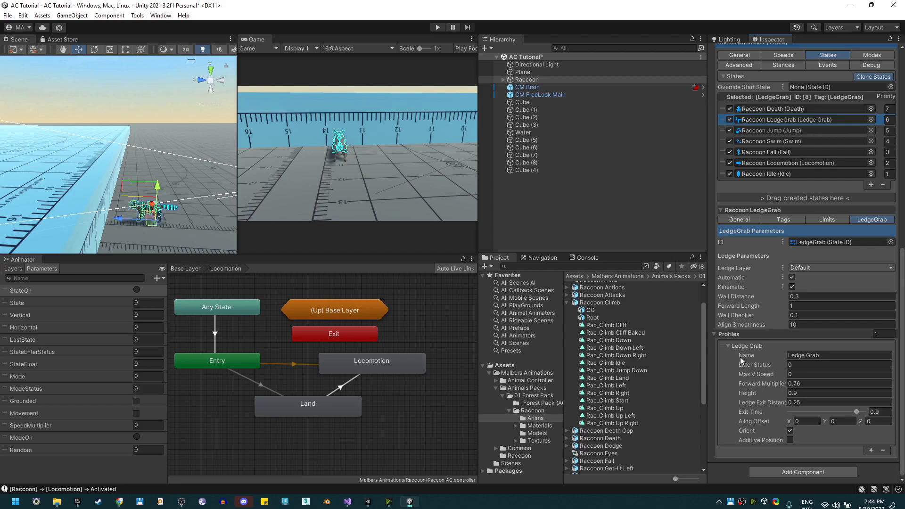
pyautogui.moveTo(768, 396)
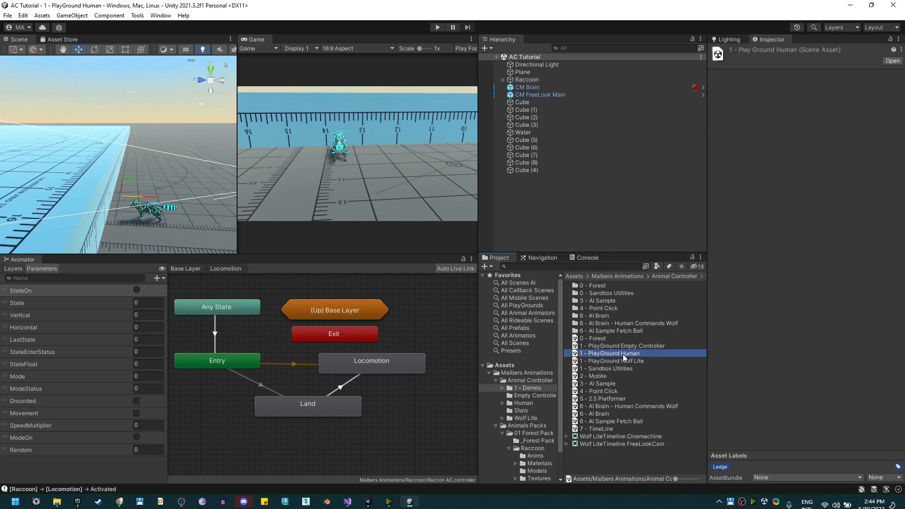
pyautogui.doubleClick(610, 353)
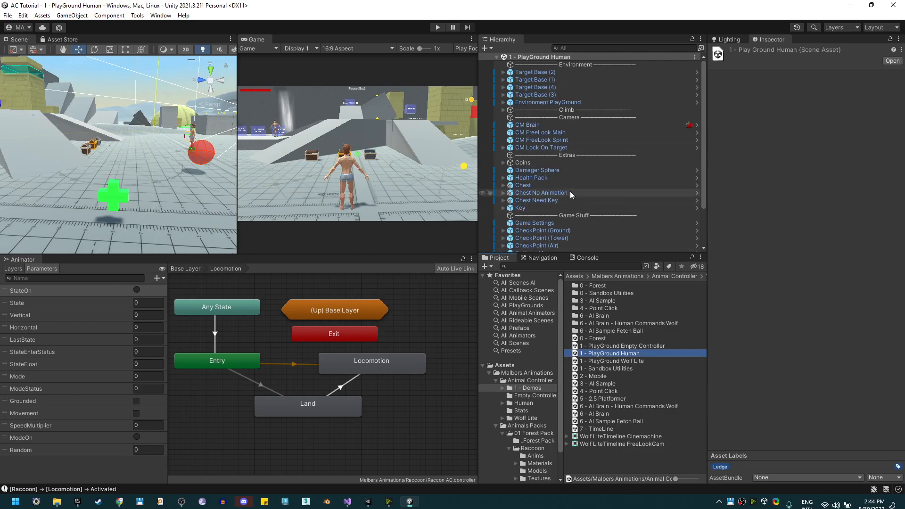
pyautogui.scroll(-3)
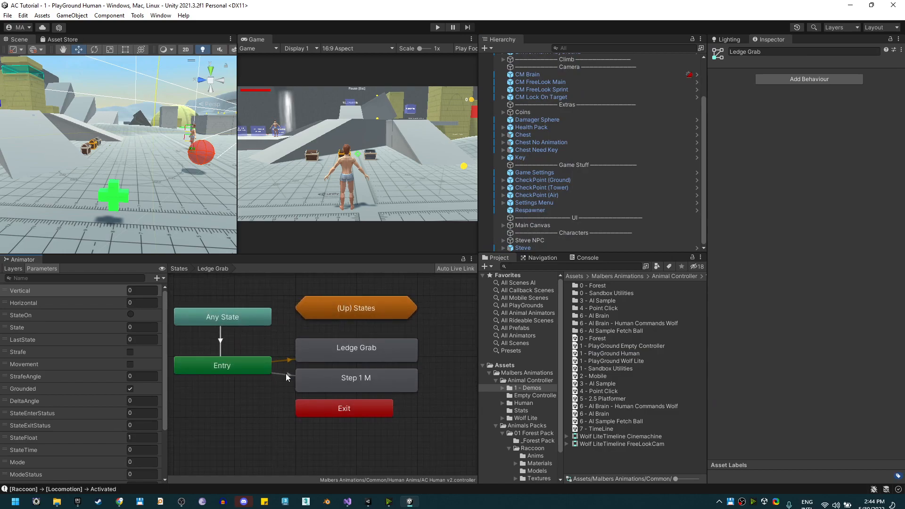
pyautogui.click(356, 347)
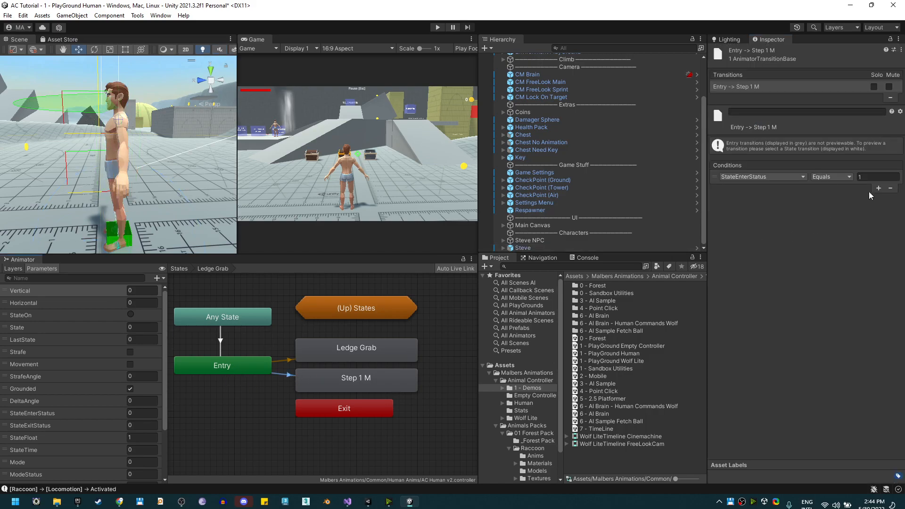
pyautogui.click(437, 28)
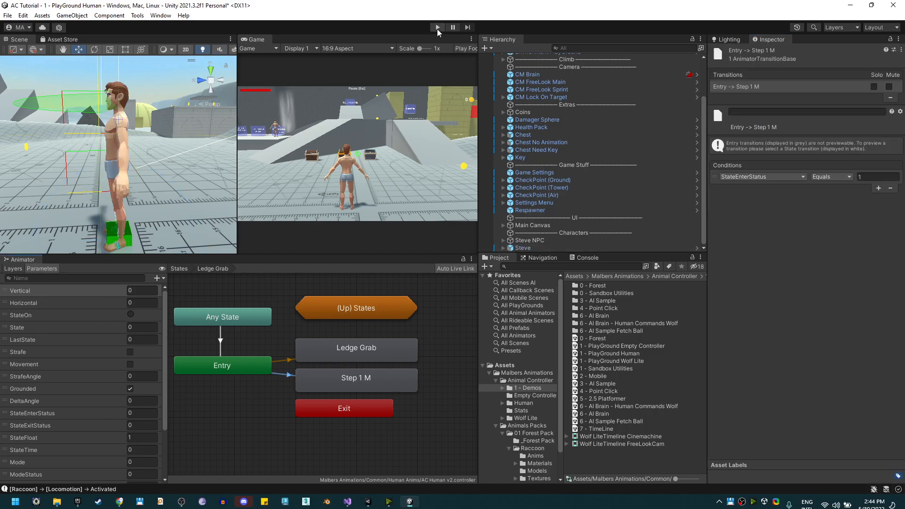
pyautogui.click(437, 27)
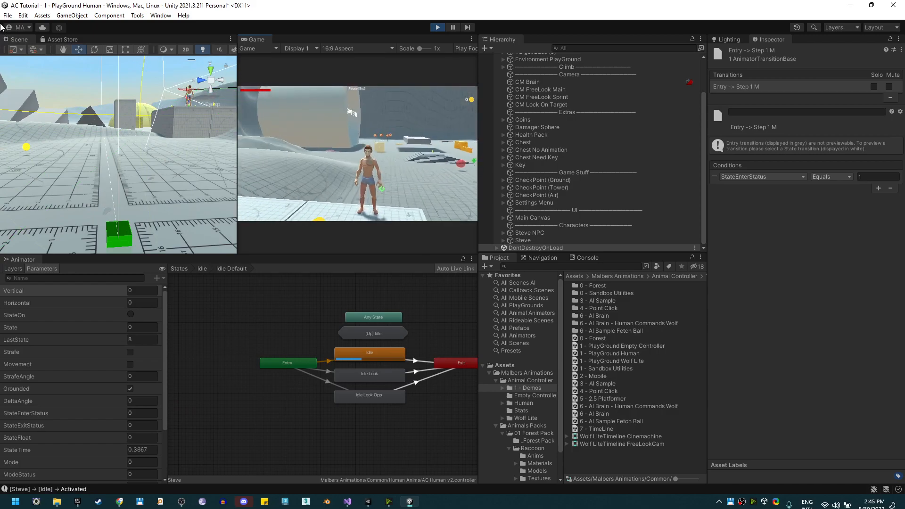
pyautogui.click(437, 28)
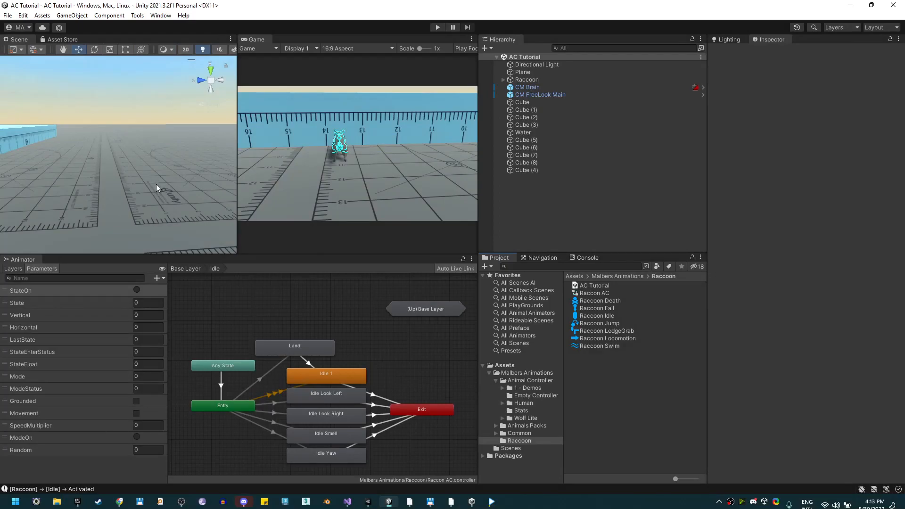
pyautogui.moveTo(202, 172)
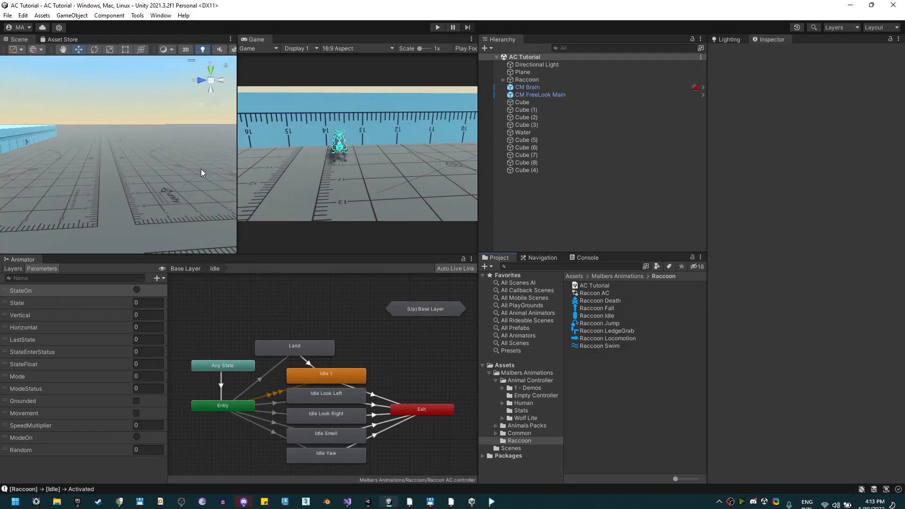
# Enable Additive Position with 0.5 height and forward speeds and shaped curves, then test in Play
pyautogui.click(527, 79)
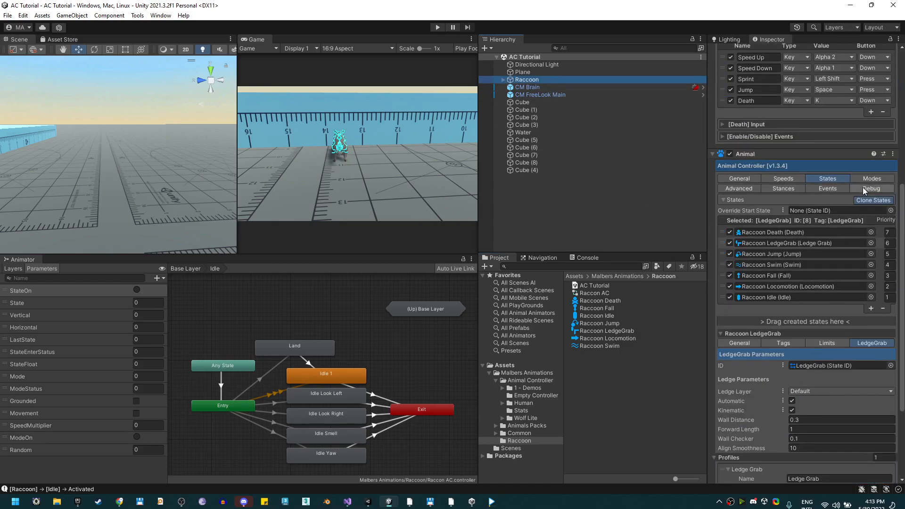
pyautogui.click(783, 342)
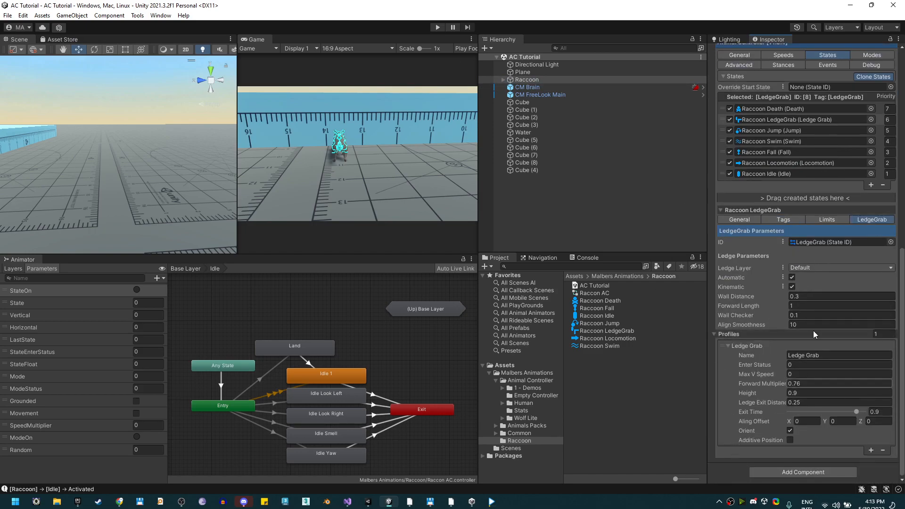
pyautogui.click(790, 440)
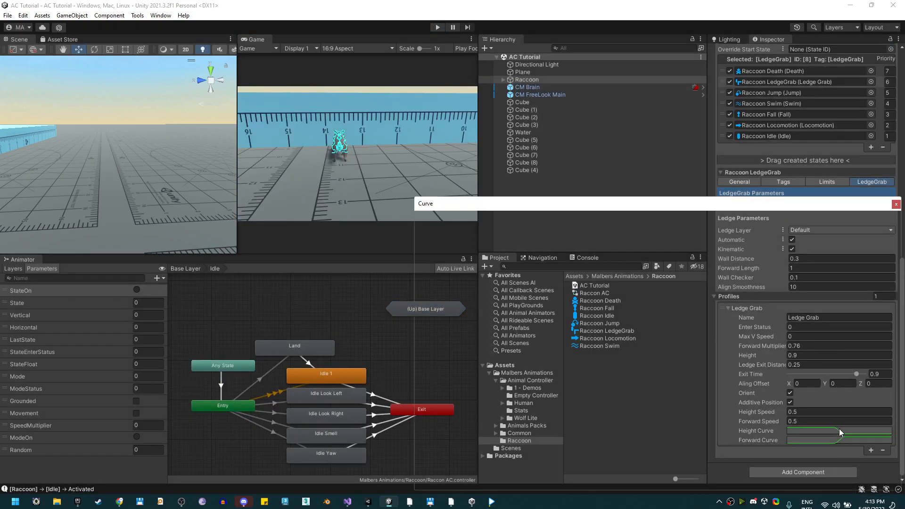
pyautogui.click(840, 440)
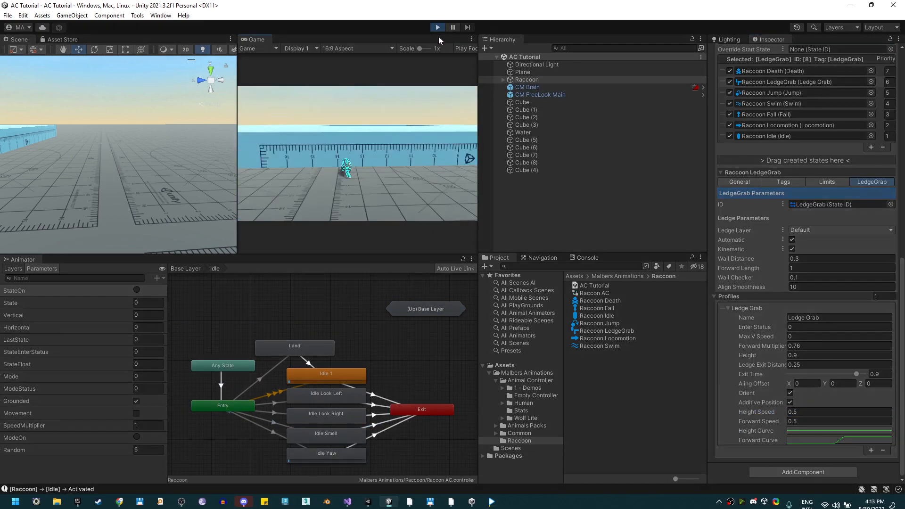
pyautogui.click(437, 27)
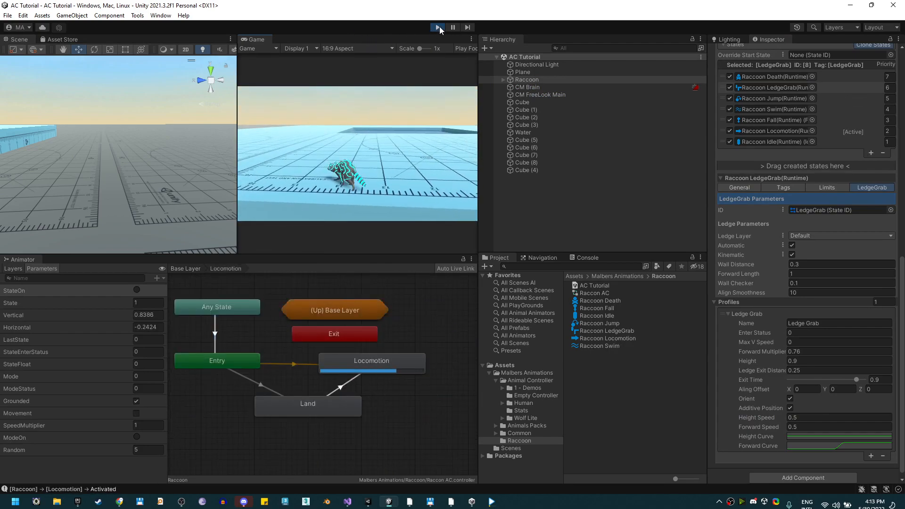
pyautogui.click(437, 28)
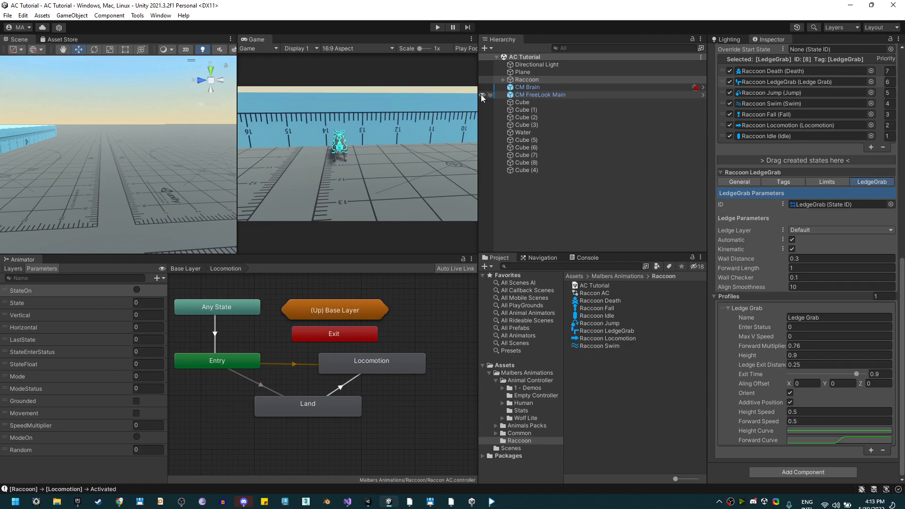